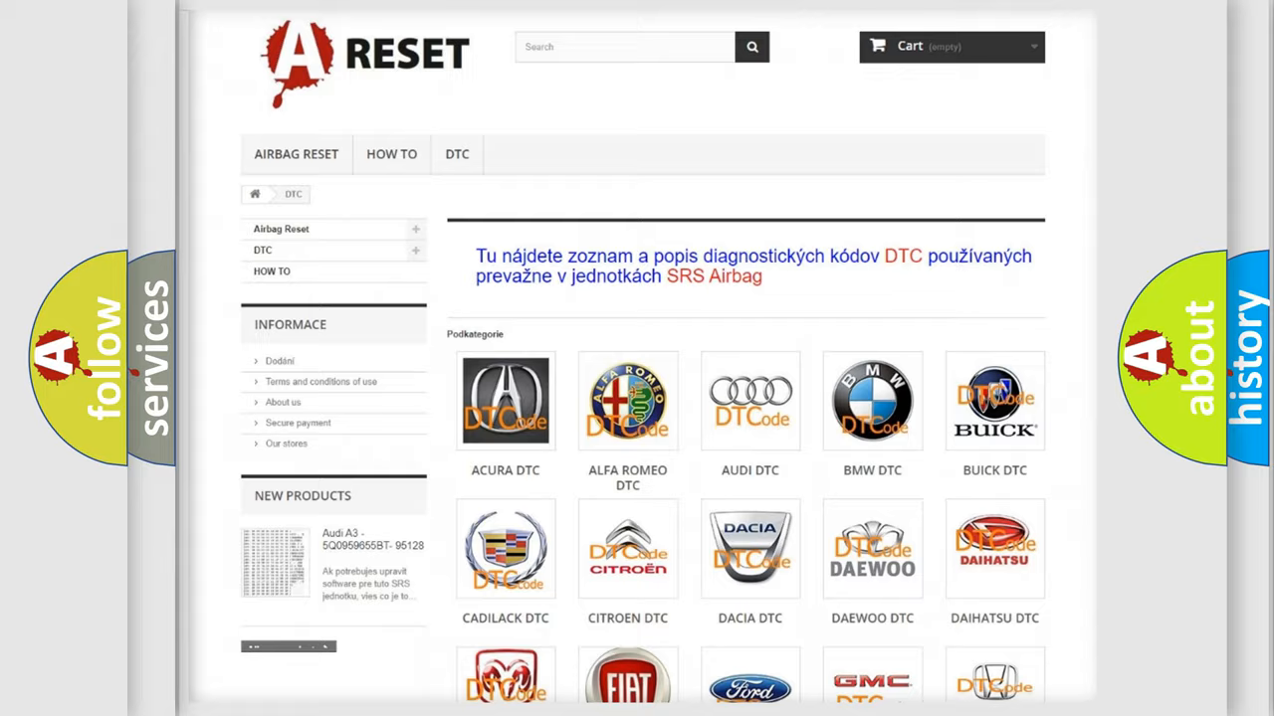
Scroll the brand list down to reach the GMC DTC entry
{"action": "scroll", "scroll_direction": "down", "scroll_amount": 3}
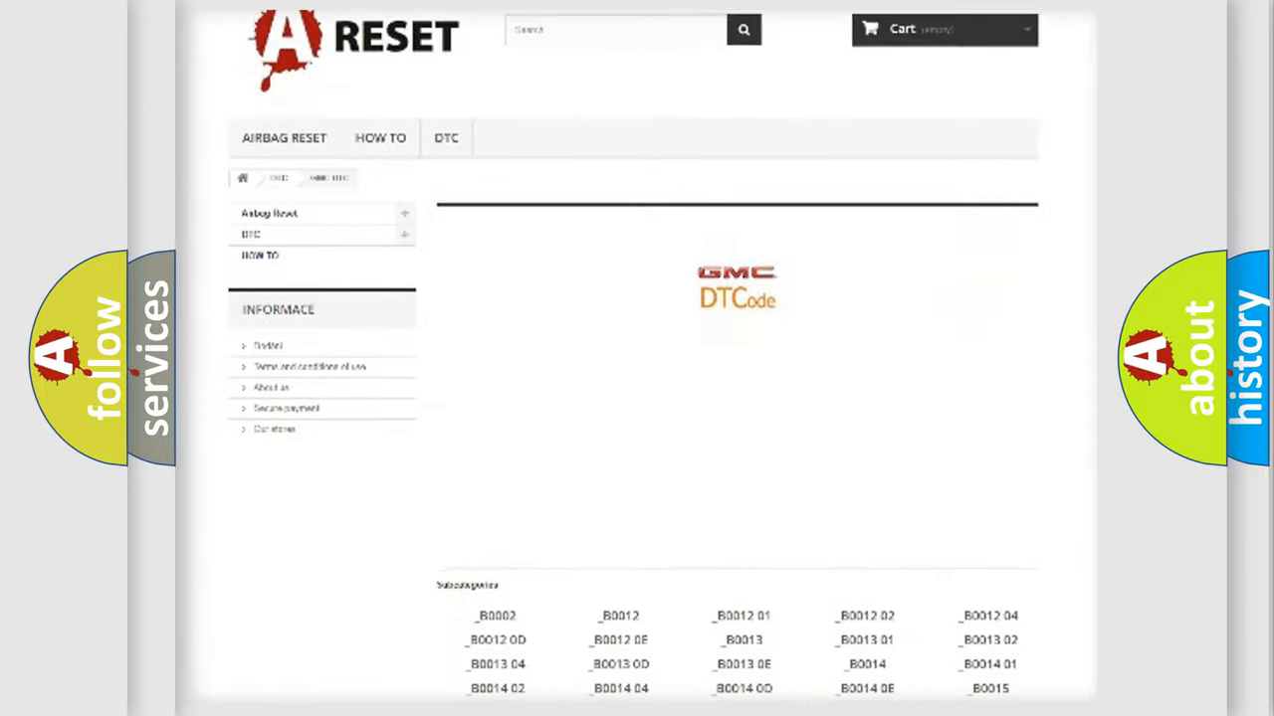
{"action": "scroll", "scroll_direction": "down", "scroll_amount": 3}
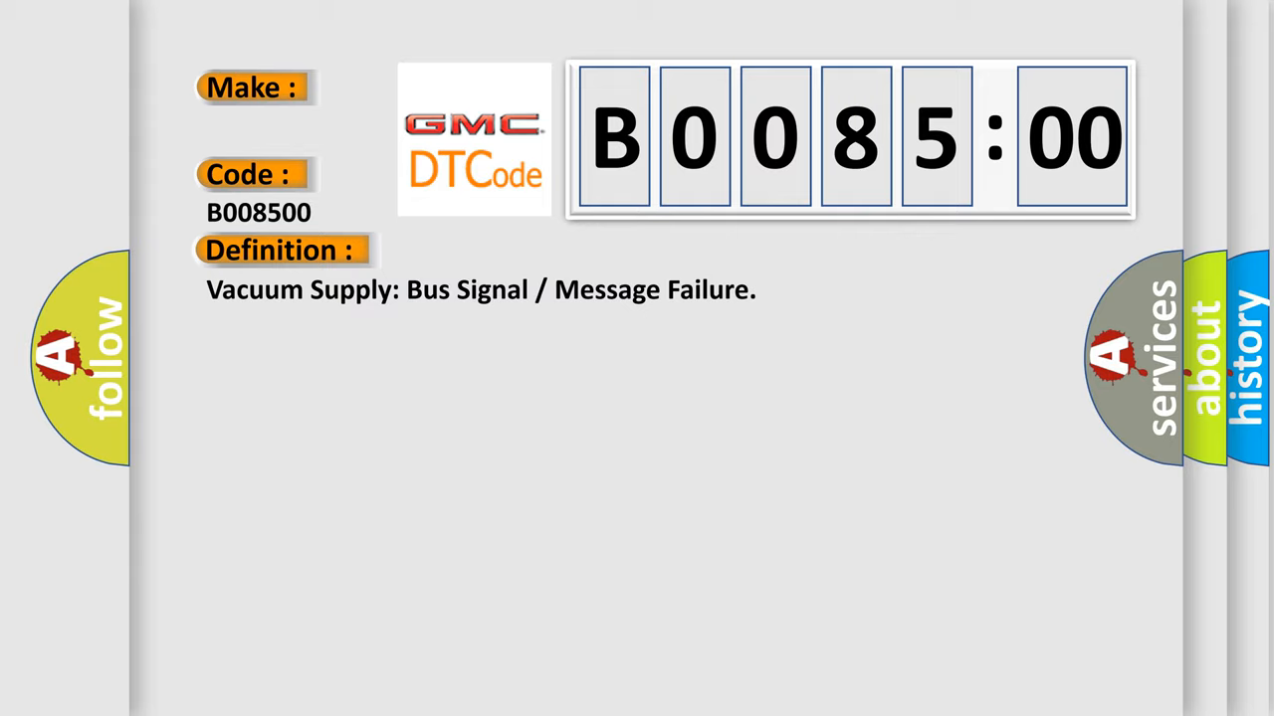
Reveal the description: the DTC sets when the ABS module receives no vacuum sensor information
{"action": "left_click", "coordinate": [518, 251]}
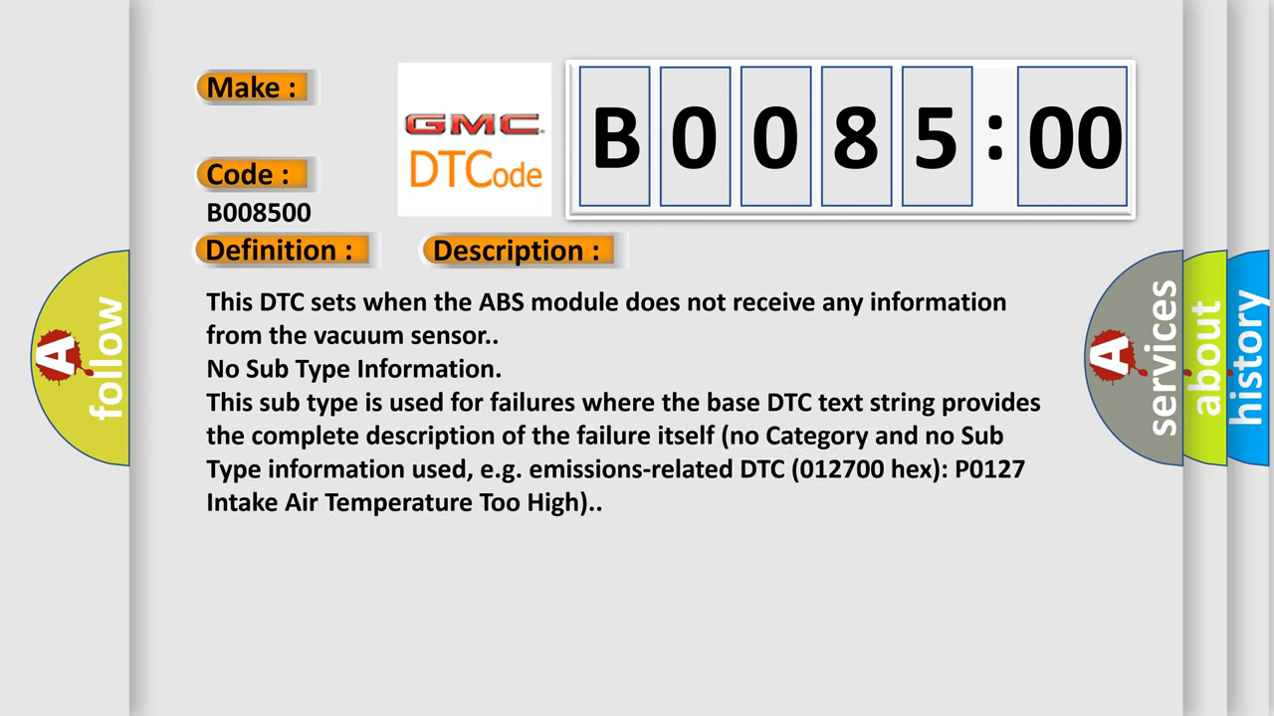